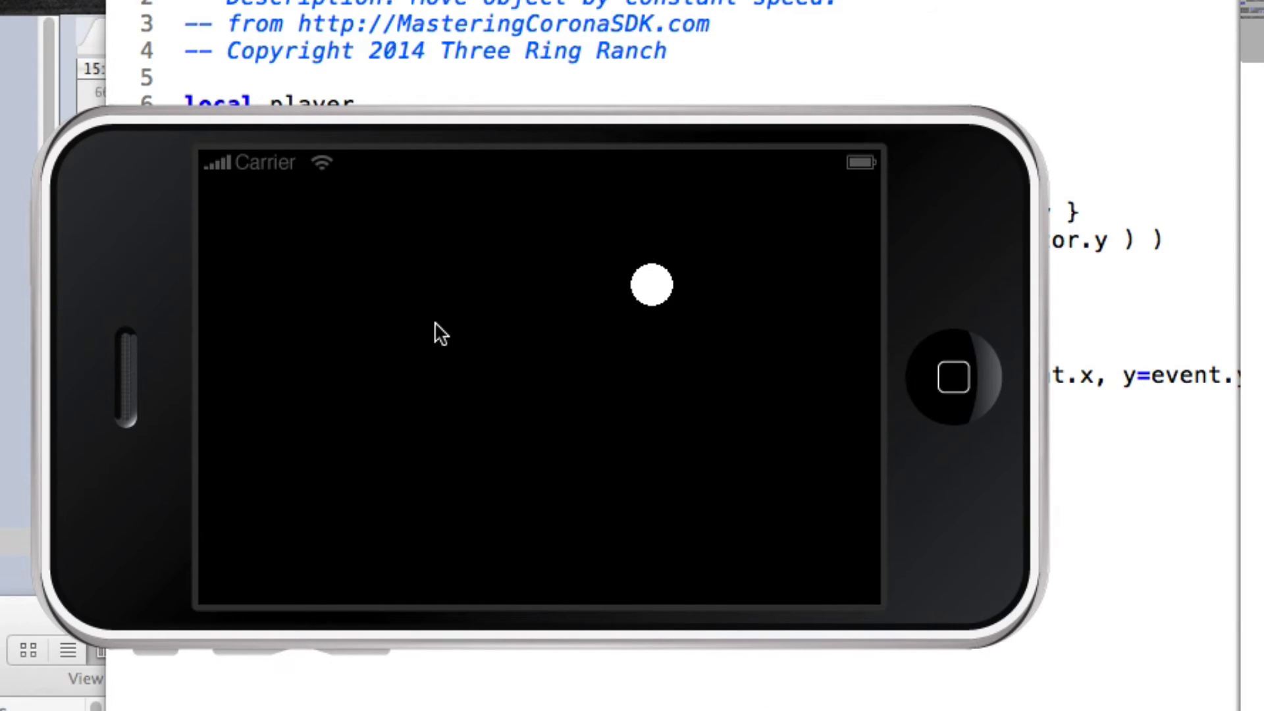
mouse_move(272, 288)
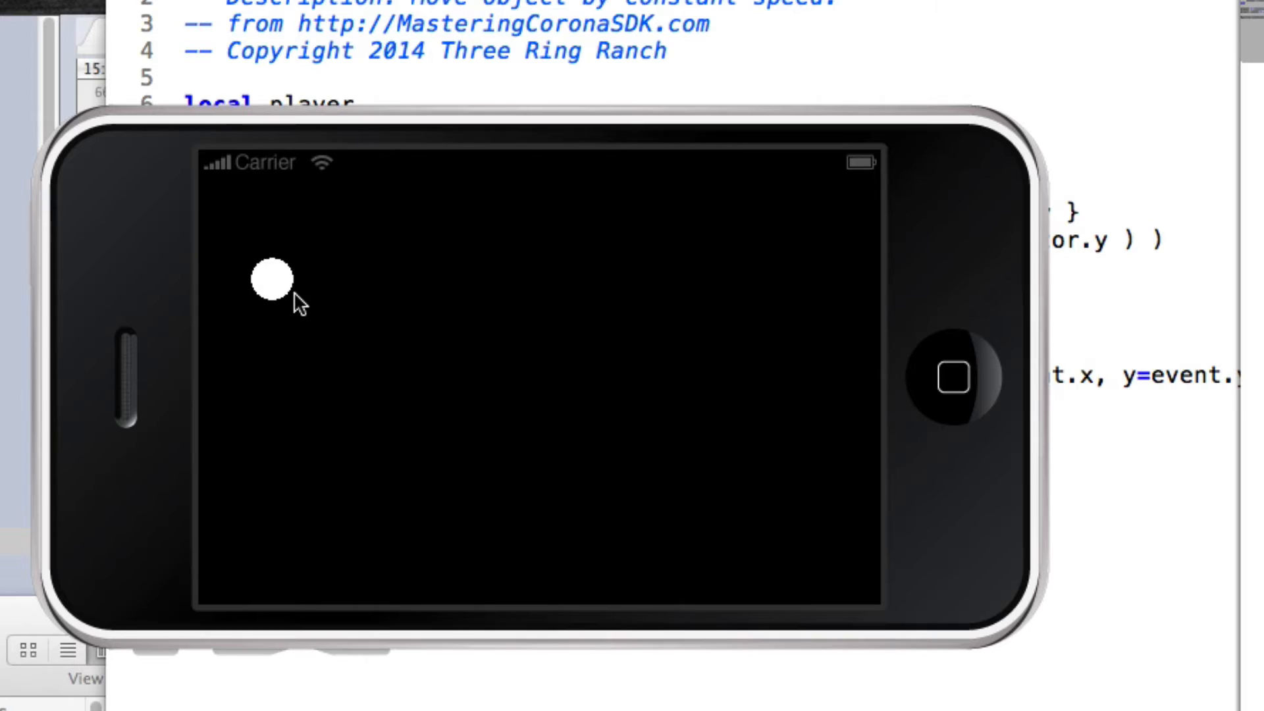
mouse_move(685, 328)
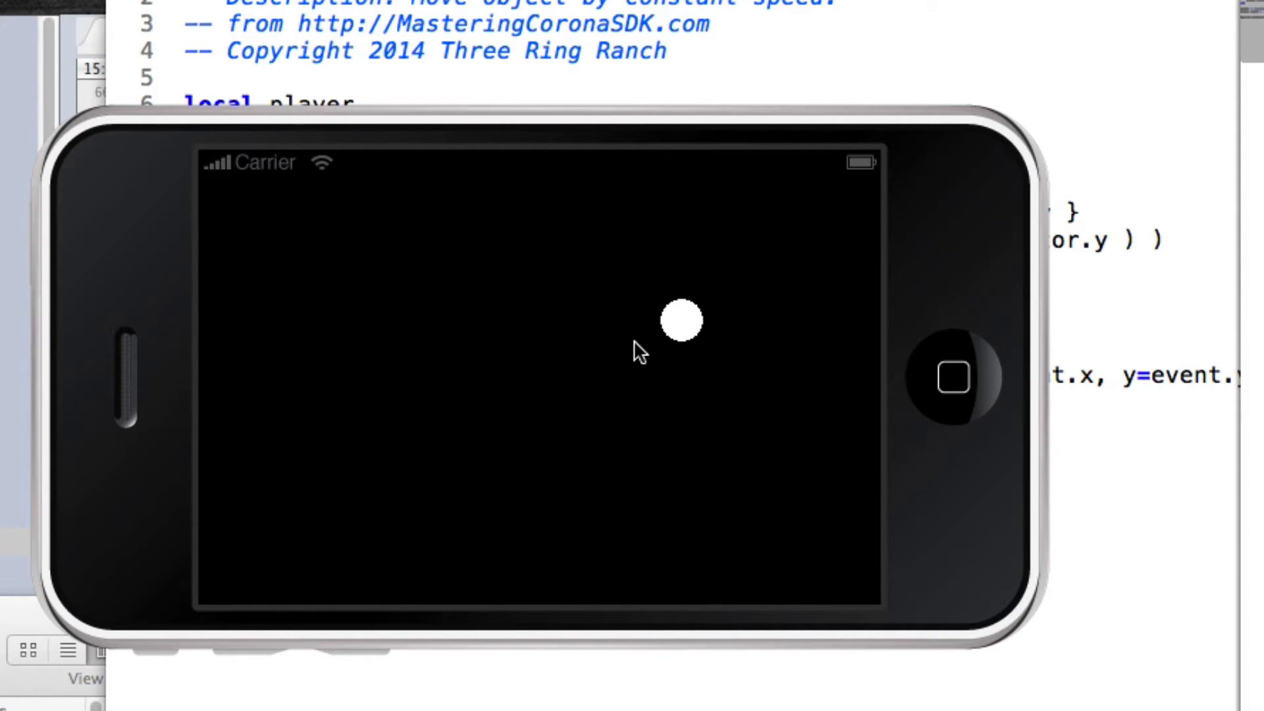
mouse_move(631, 324)
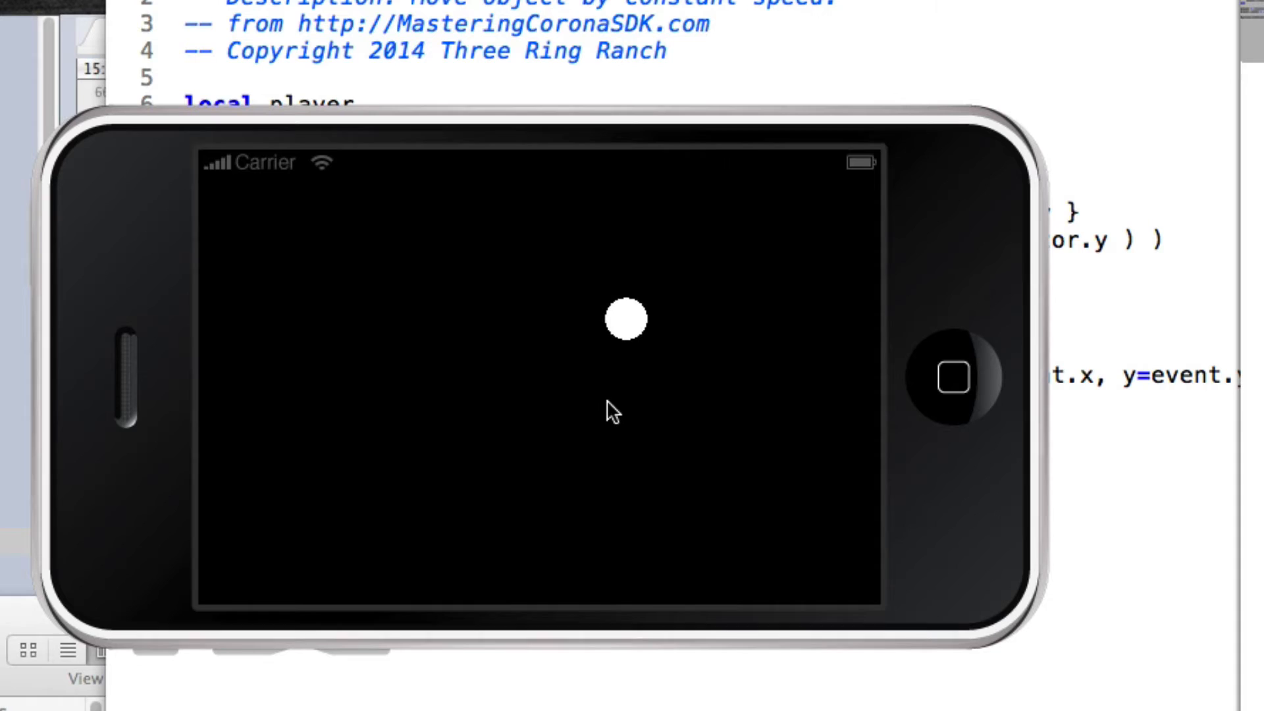
mouse_move(246, 224)
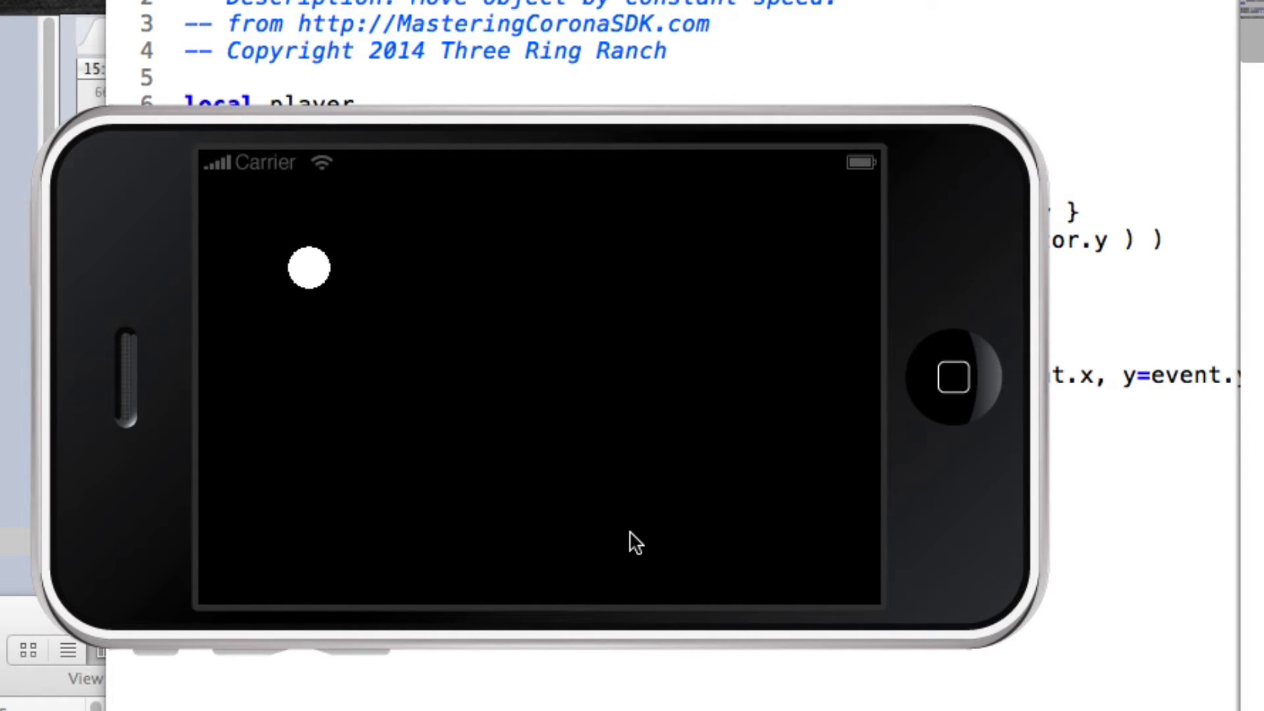
mouse_move(406, 421)
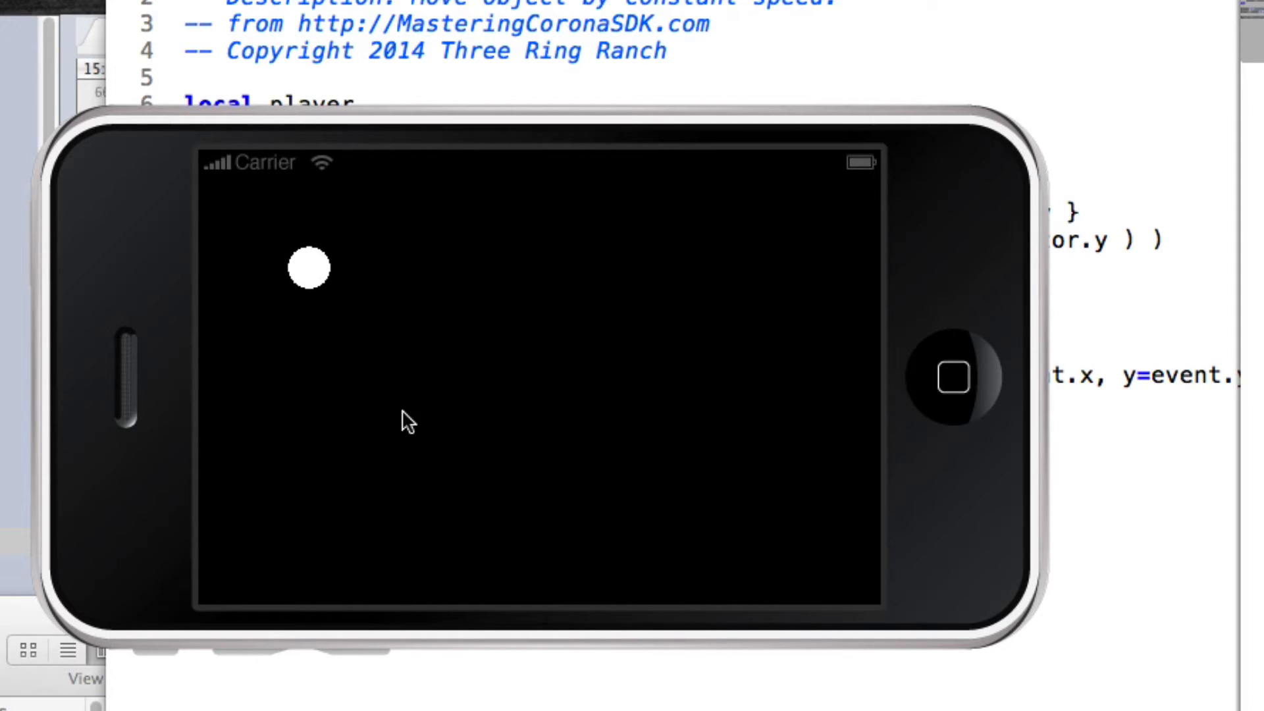
mouse_move(680, 410)
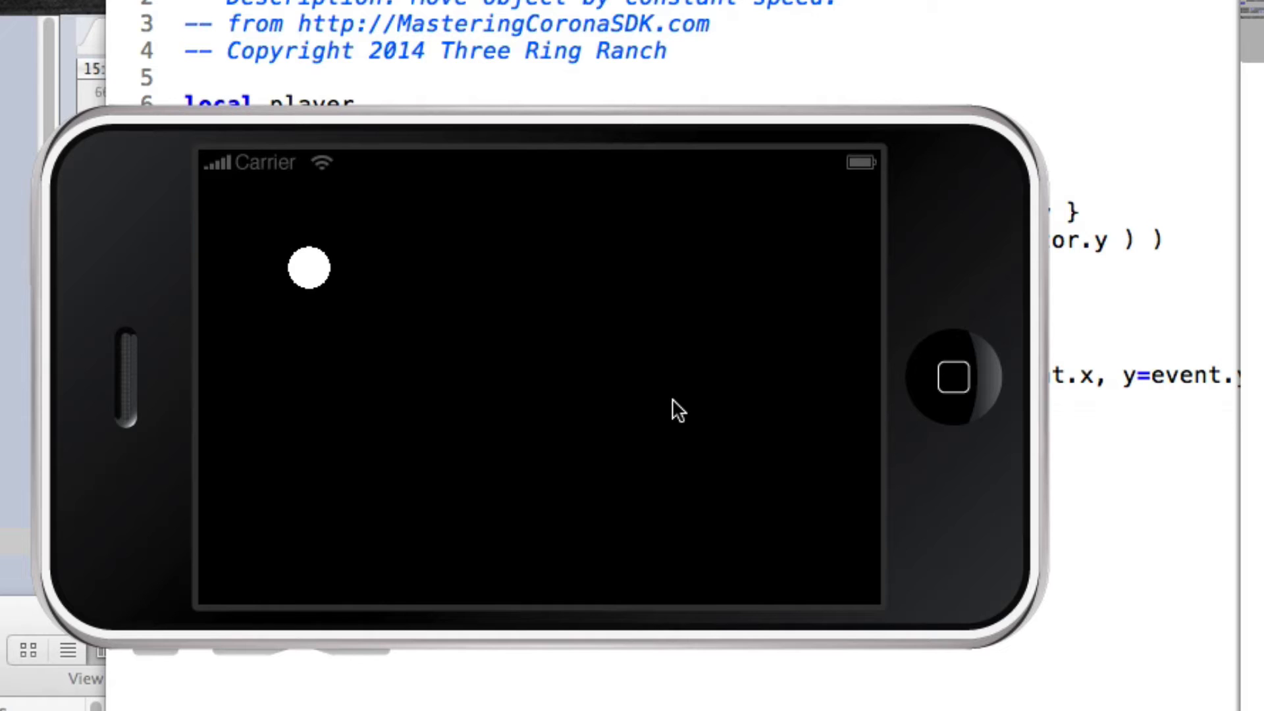
mouse_move(691, 355)
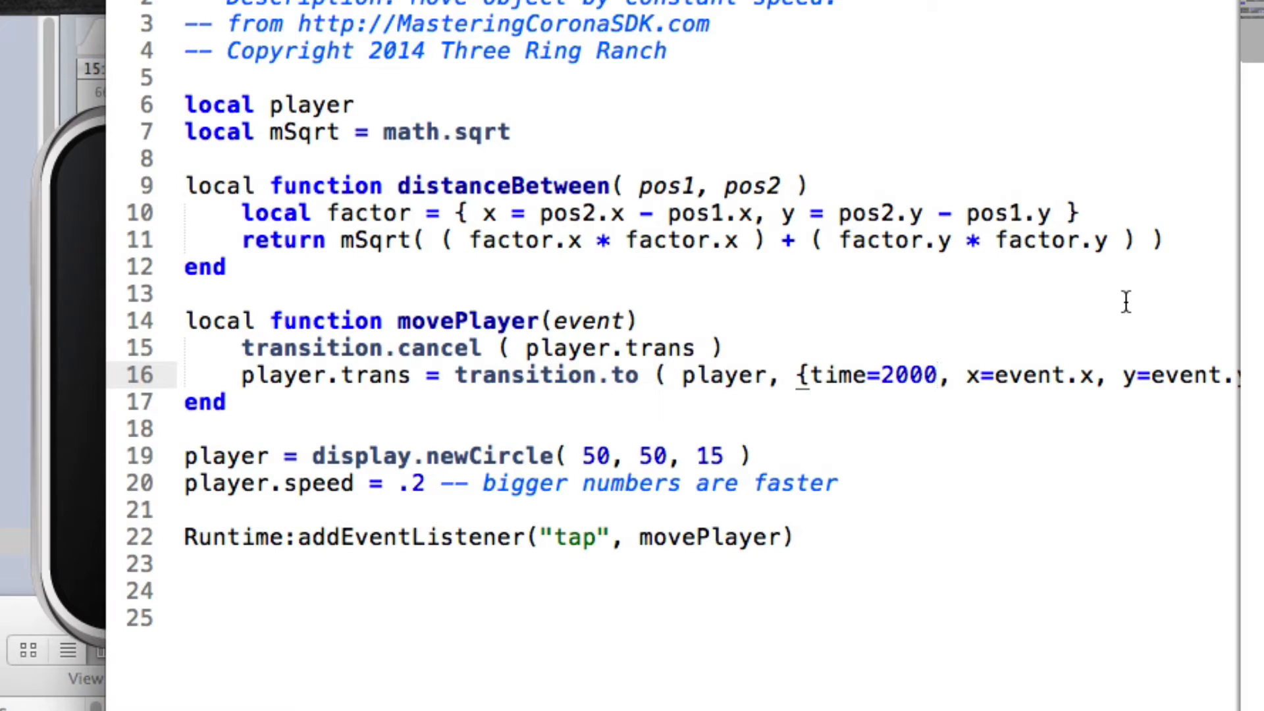
mouse_move(978, 340)
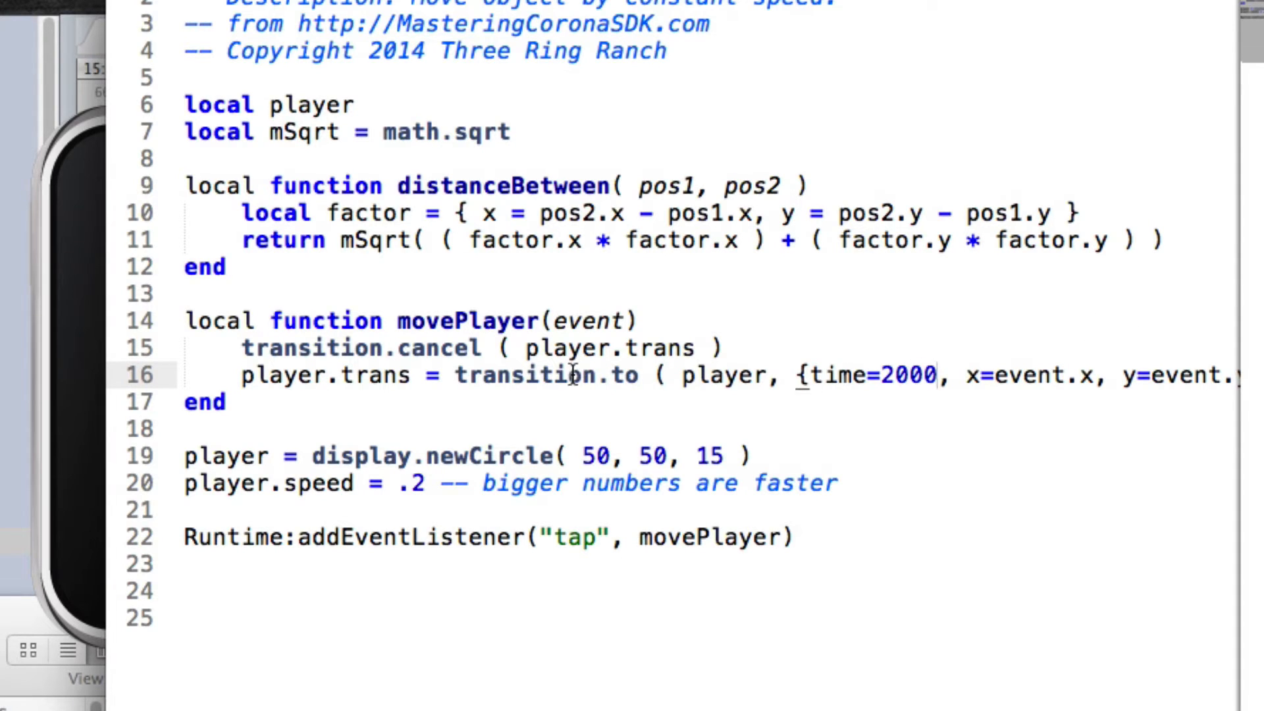
Review movePlayer's transition.to call, the tap listener and the event parameter before editing.
left_click_drag(465, 375, 994, 376)
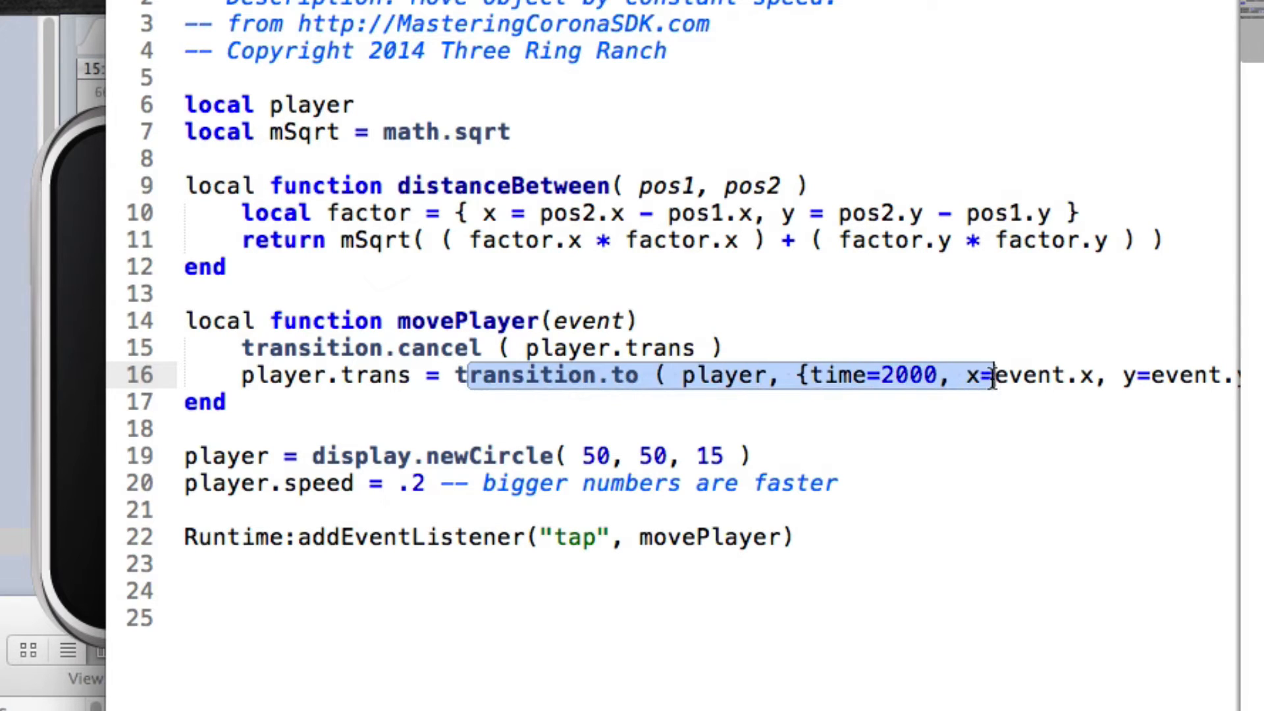
double_click(900, 375)
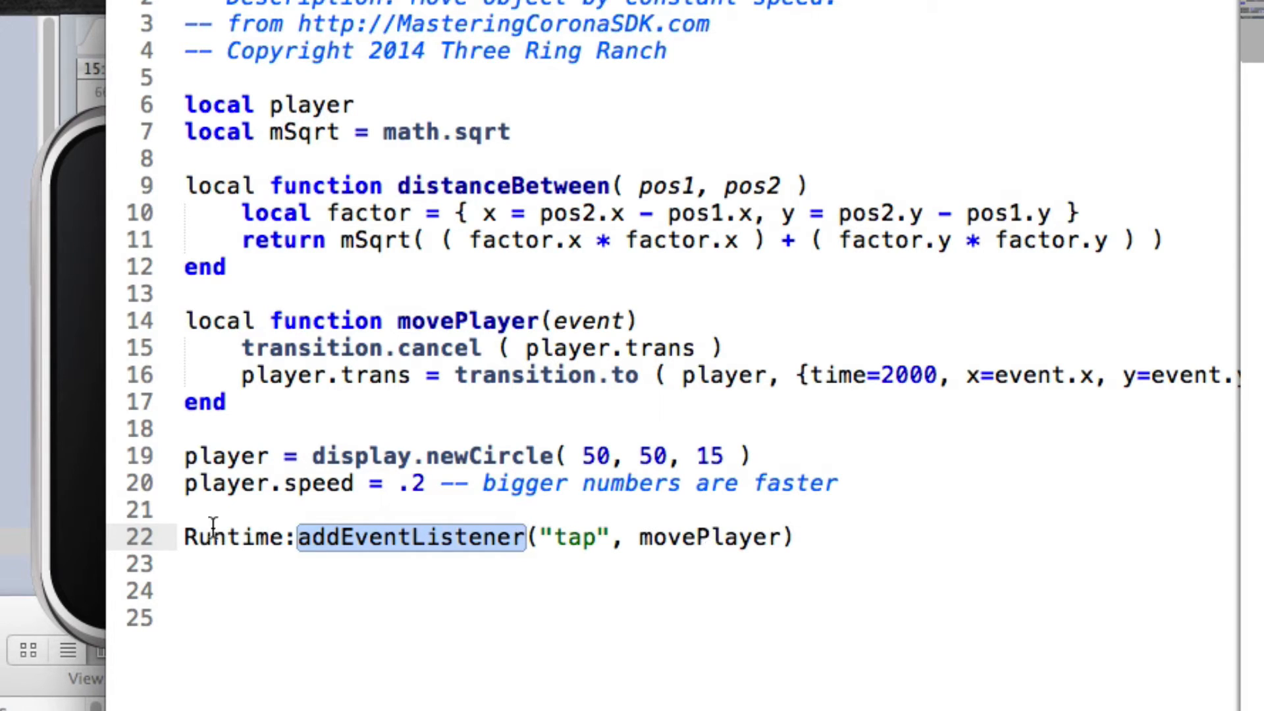
left_click(216, 537)
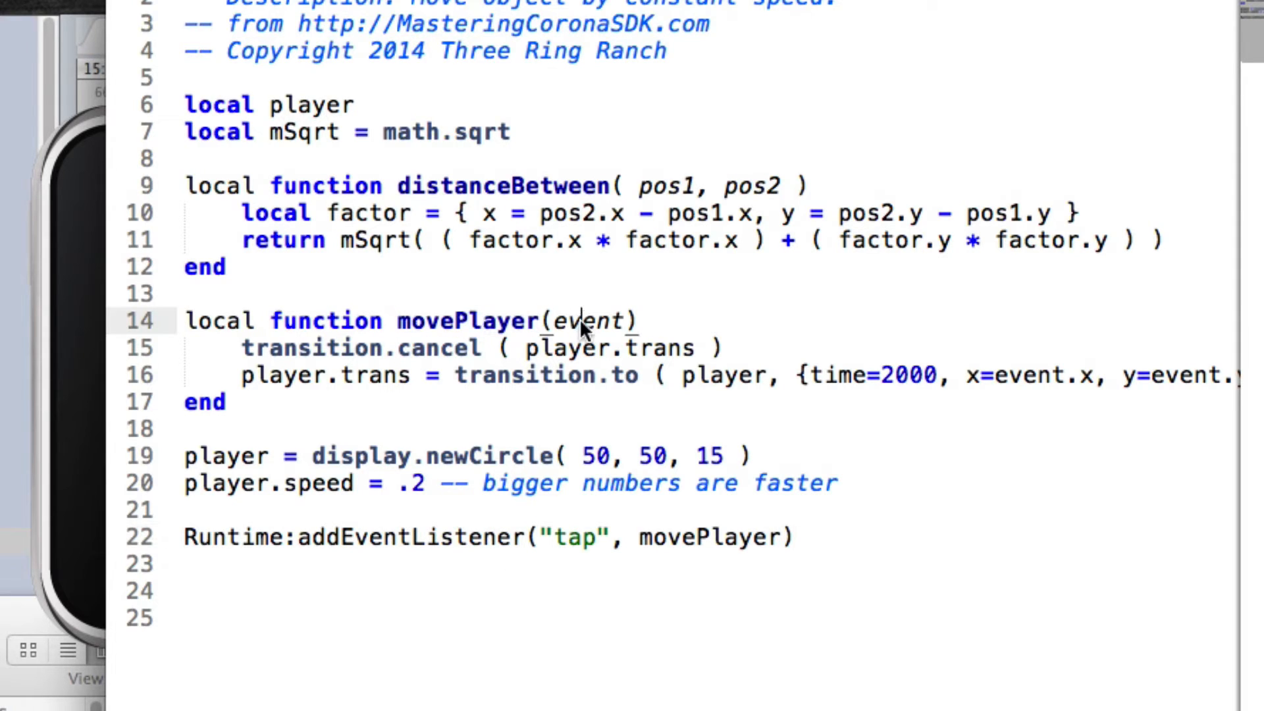
double_click(587, 321)
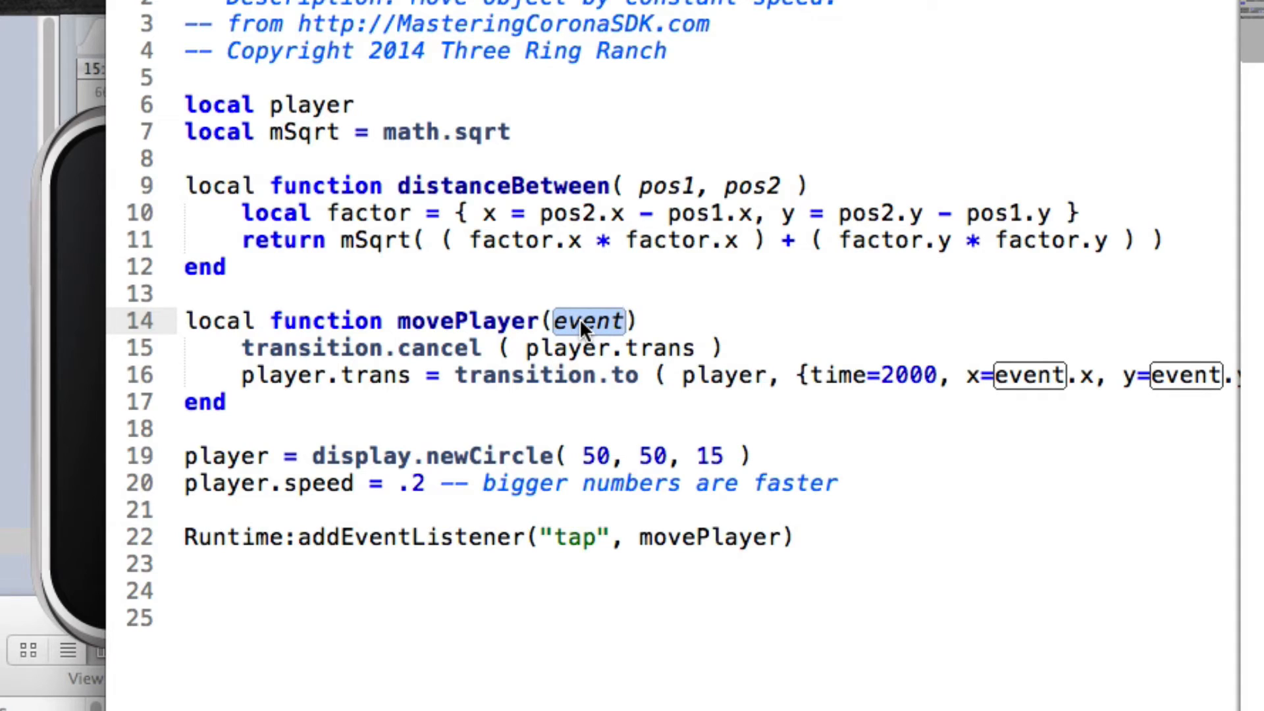
mouse_move(593, 348)
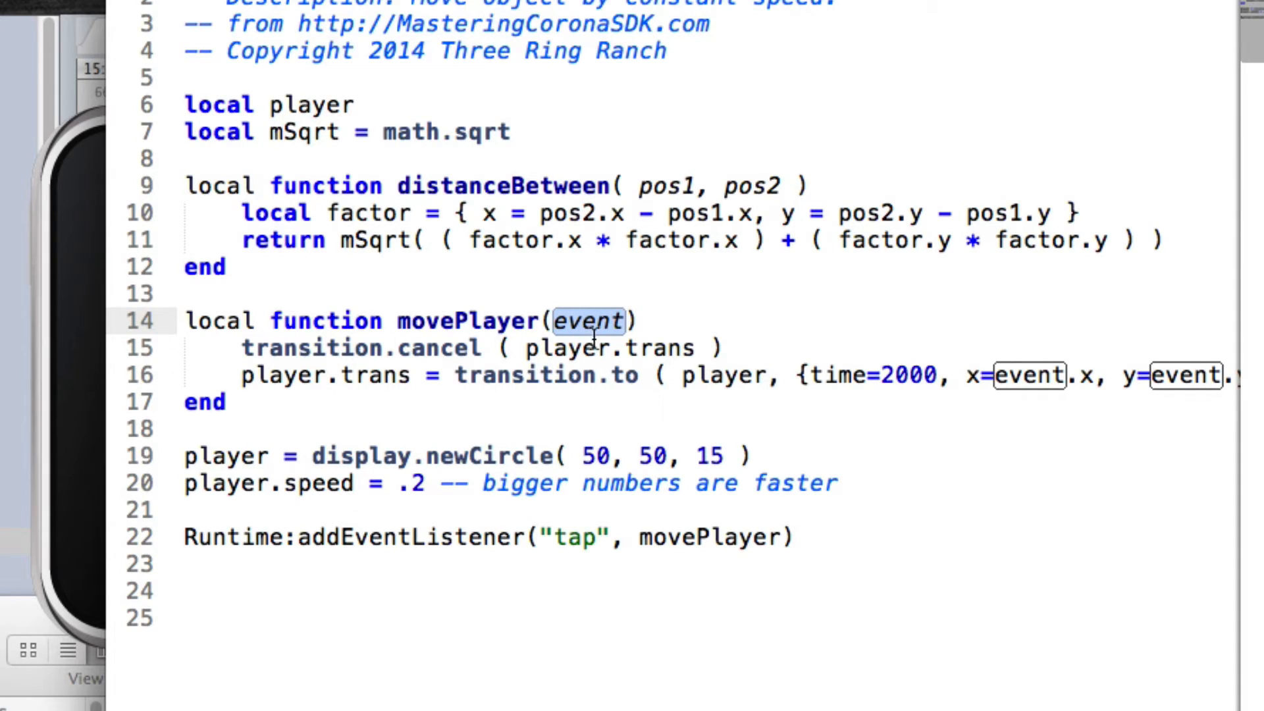
mouse_move(706, 346)
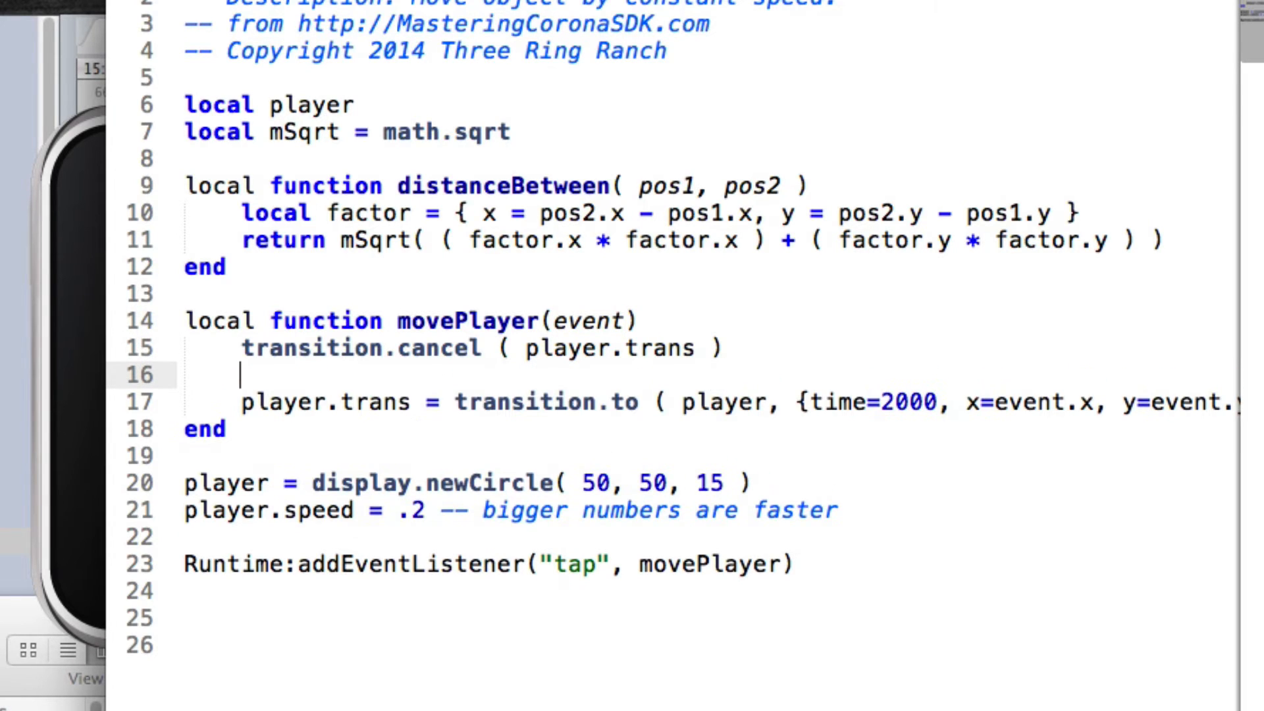
Add 'local totDist = distanceBetween(player, event)' in movePlayer and position for the next line.
type("local totDi")
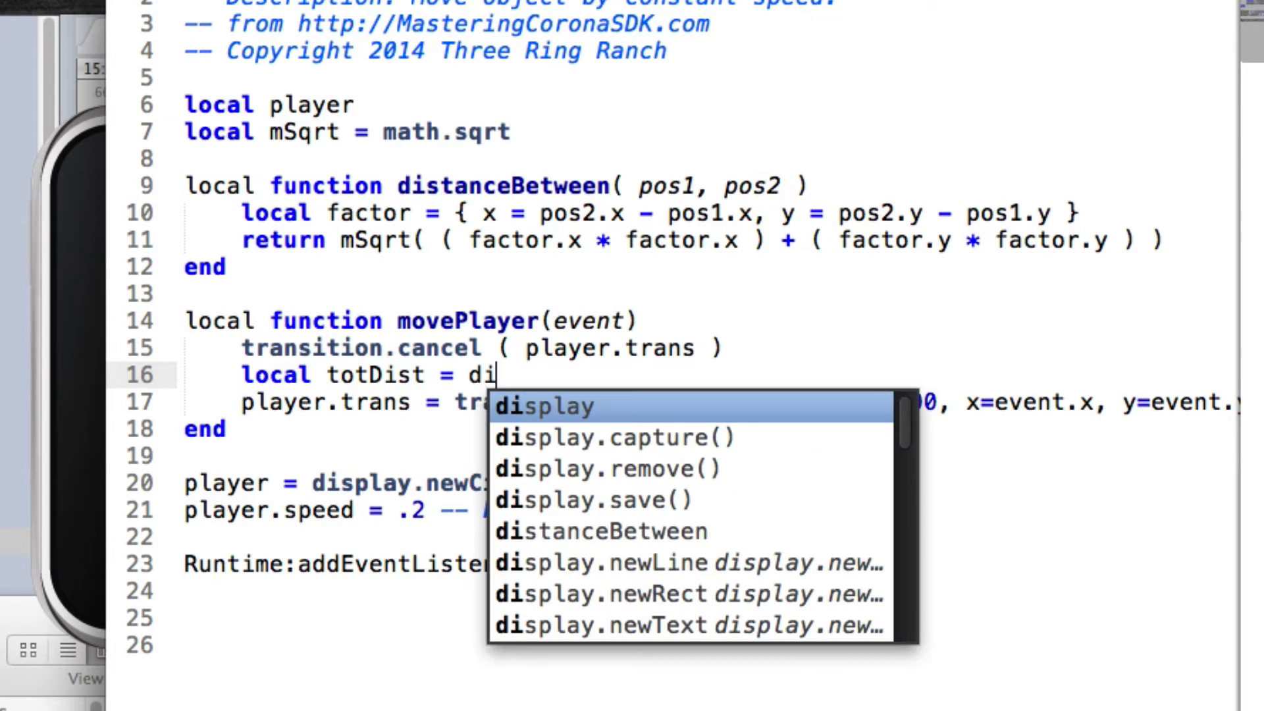
type("st")
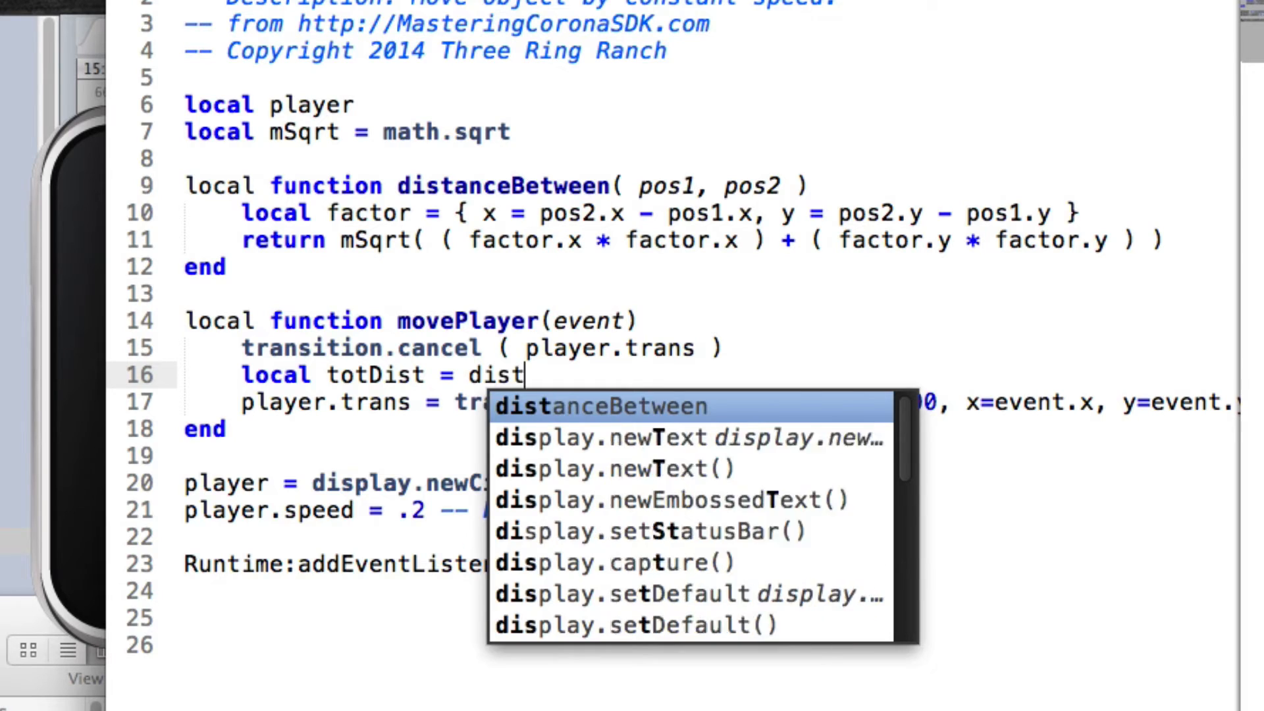
left_click(599, 406)
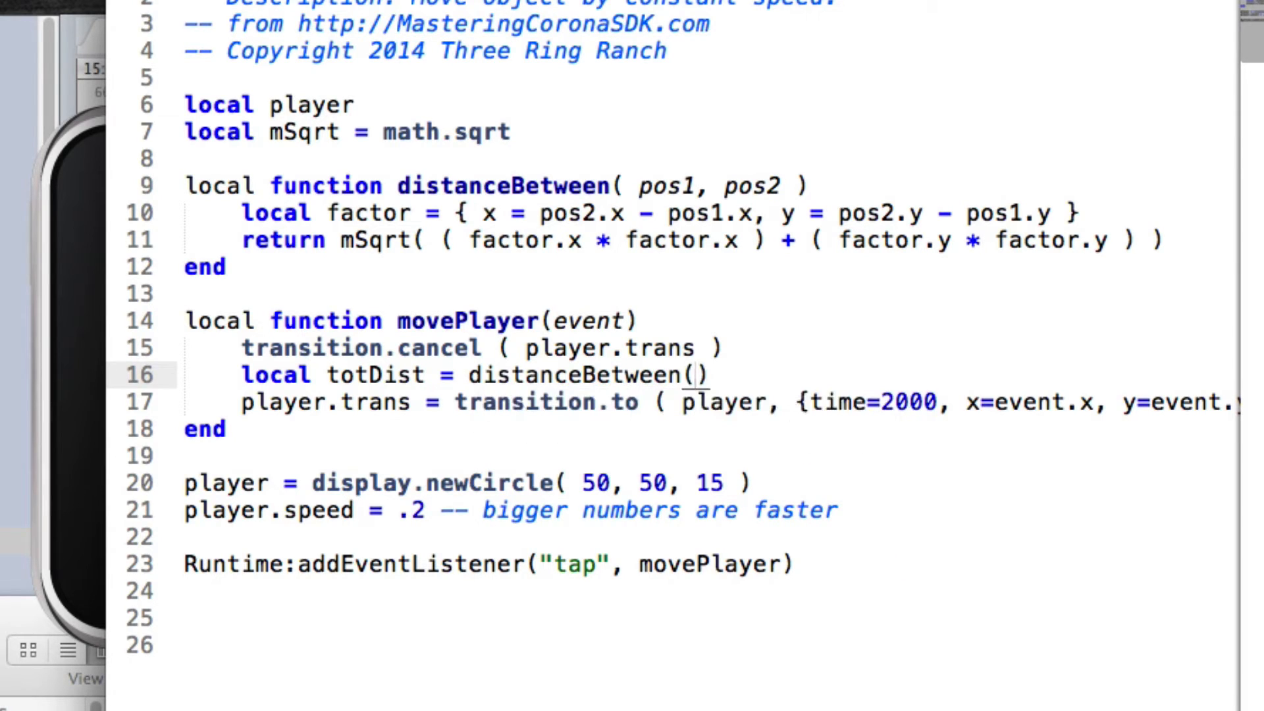
type("player")
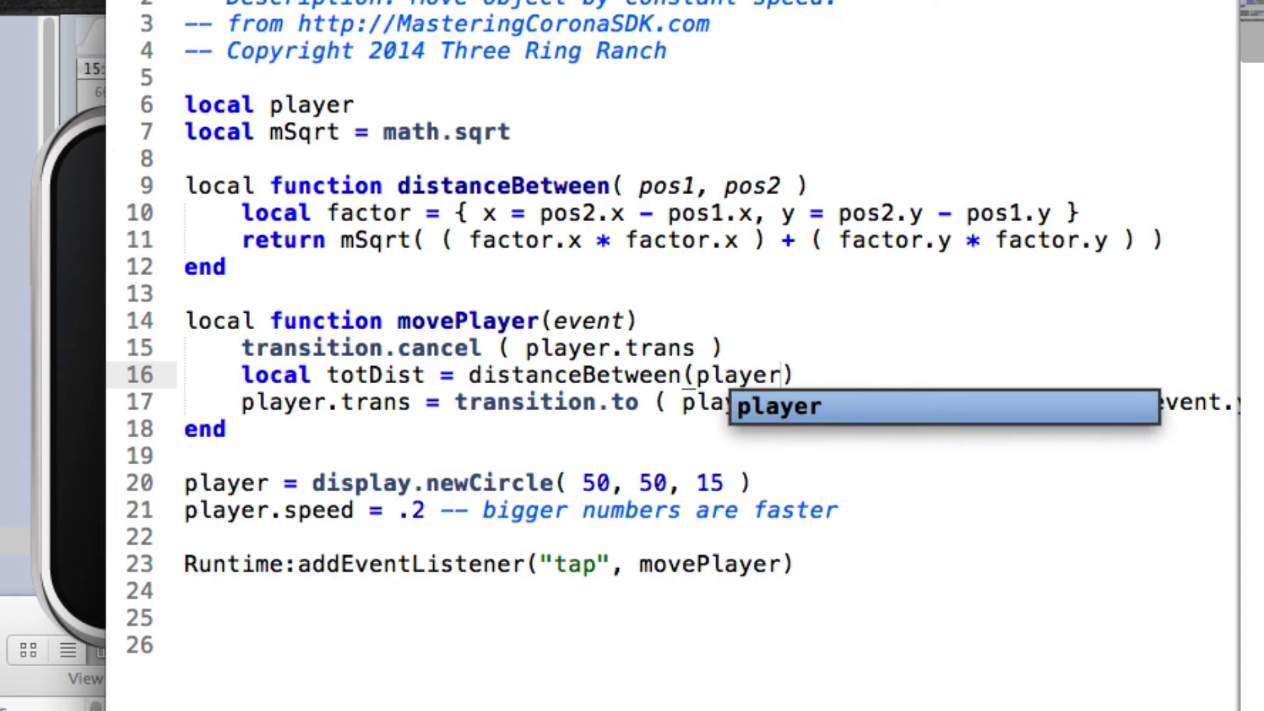
type(", event")
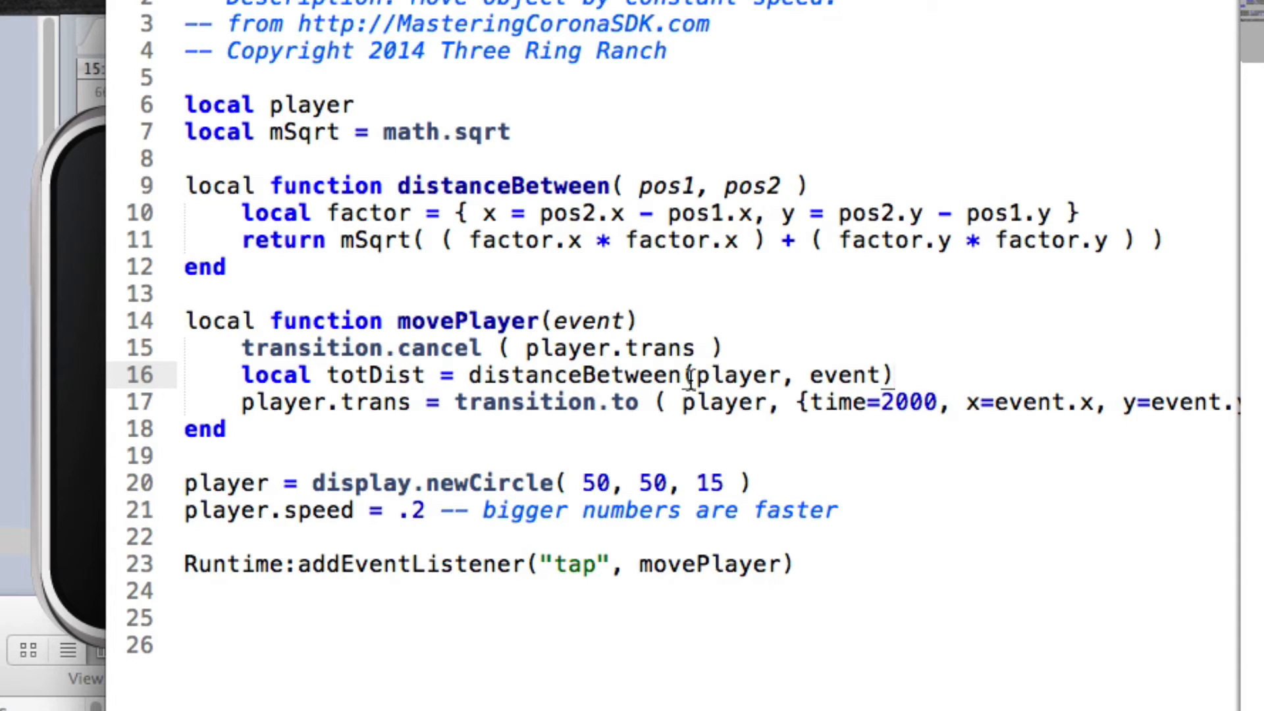
double_click(502, 186)
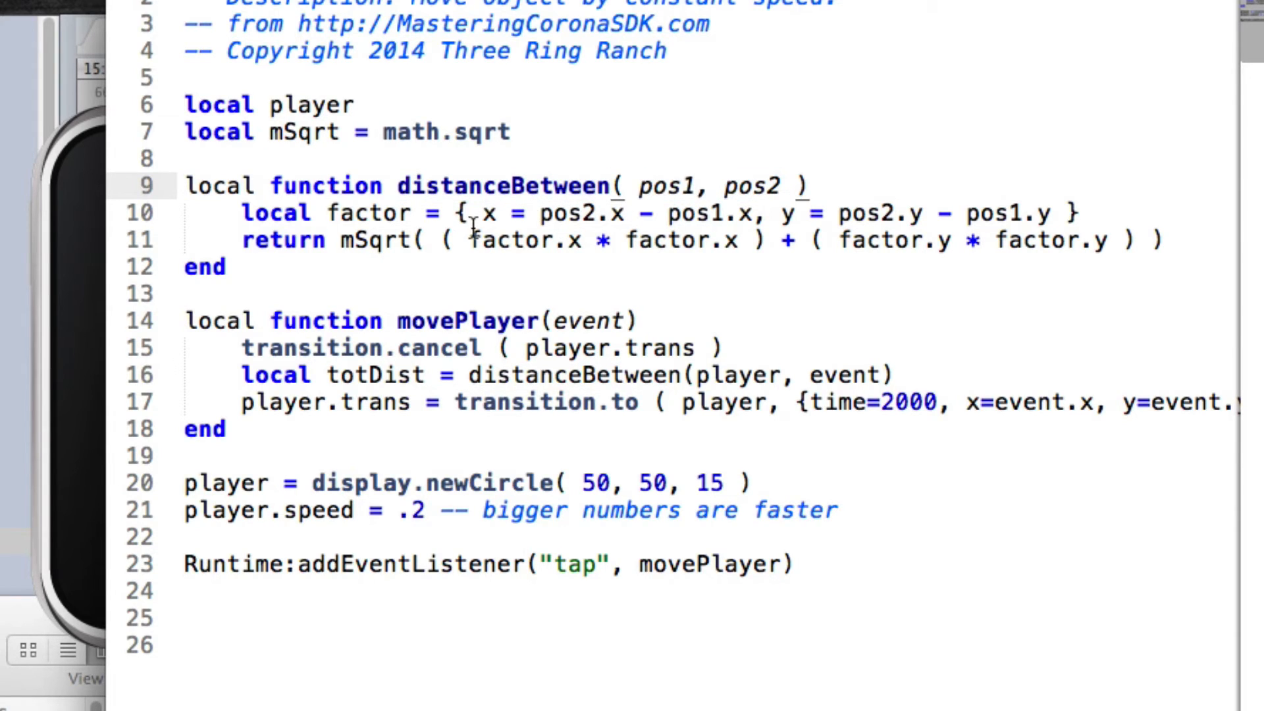
mouse_move(882, 314)
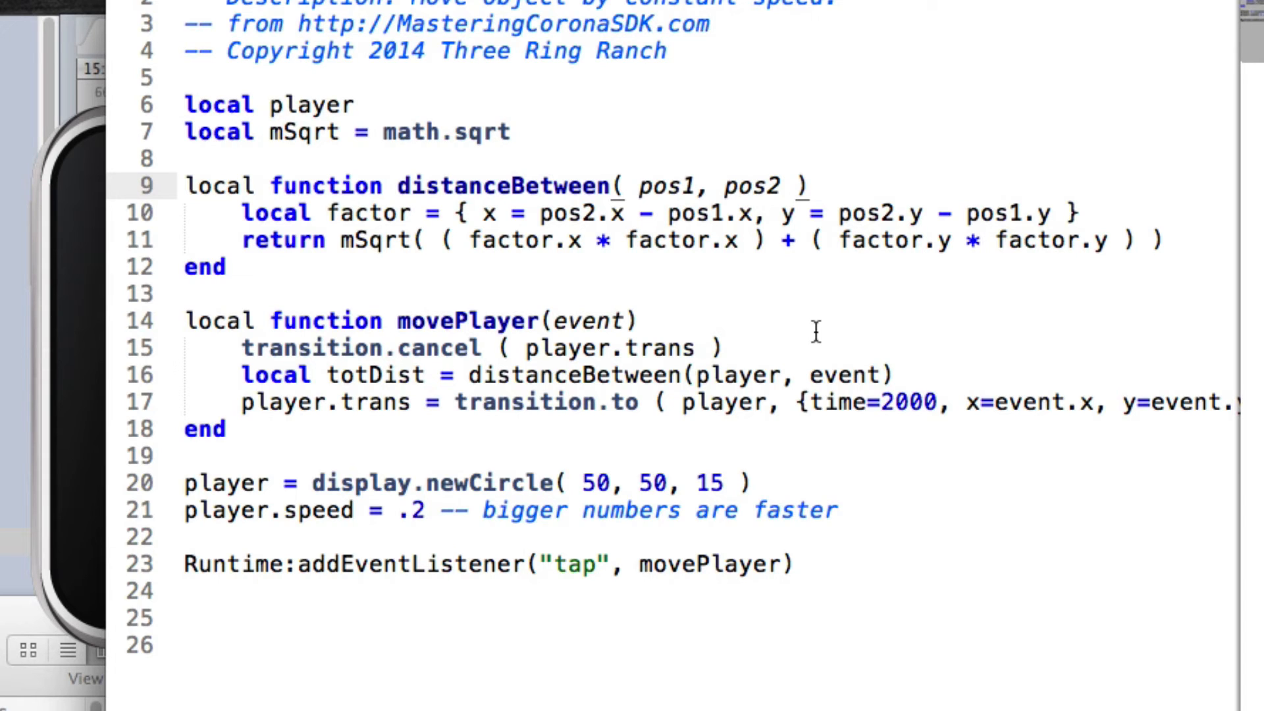
mouse_move(832, 354)
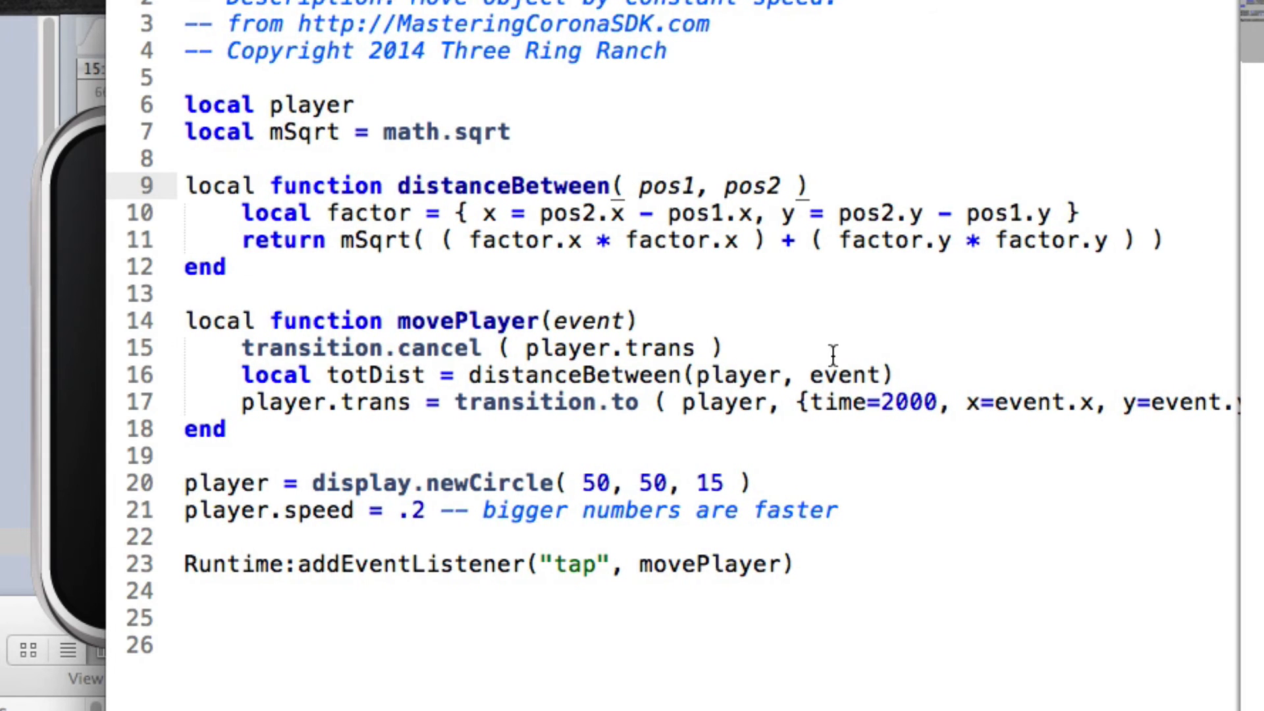
left_click(892, 375)
type("local")
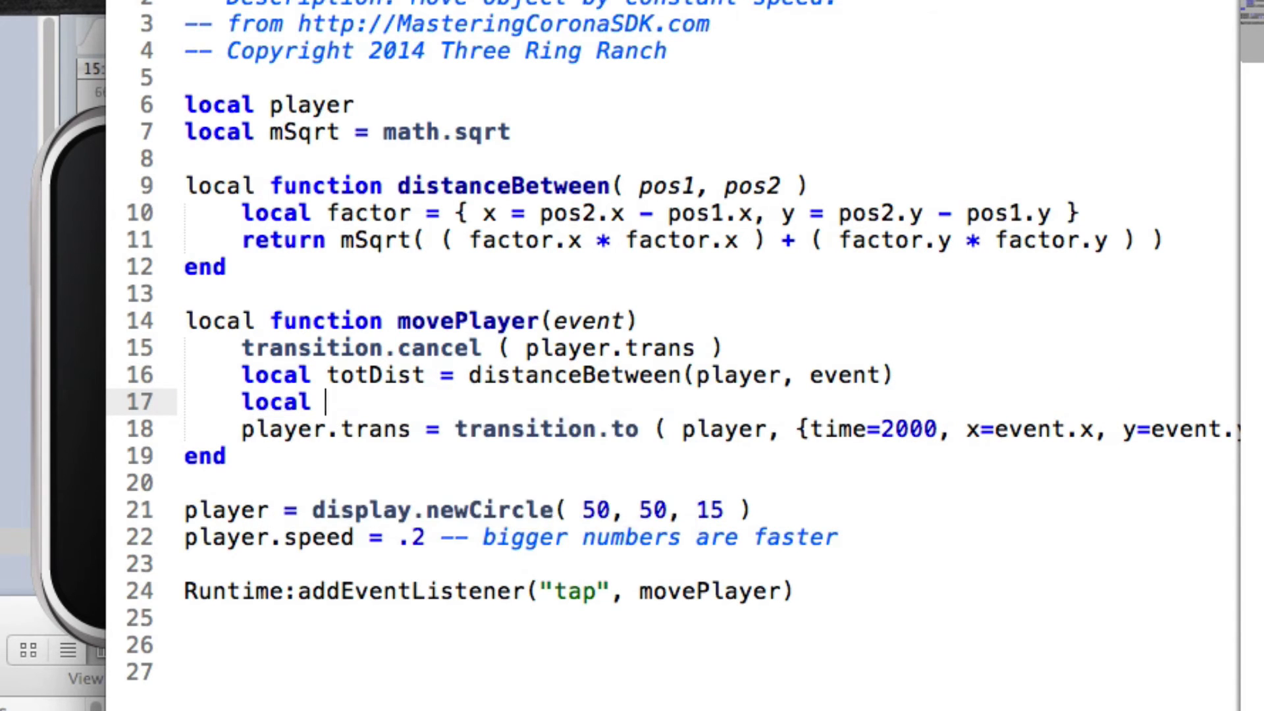
Add 'local travTime = totDist / player.speed' after the totDist line.
type("travTime =")
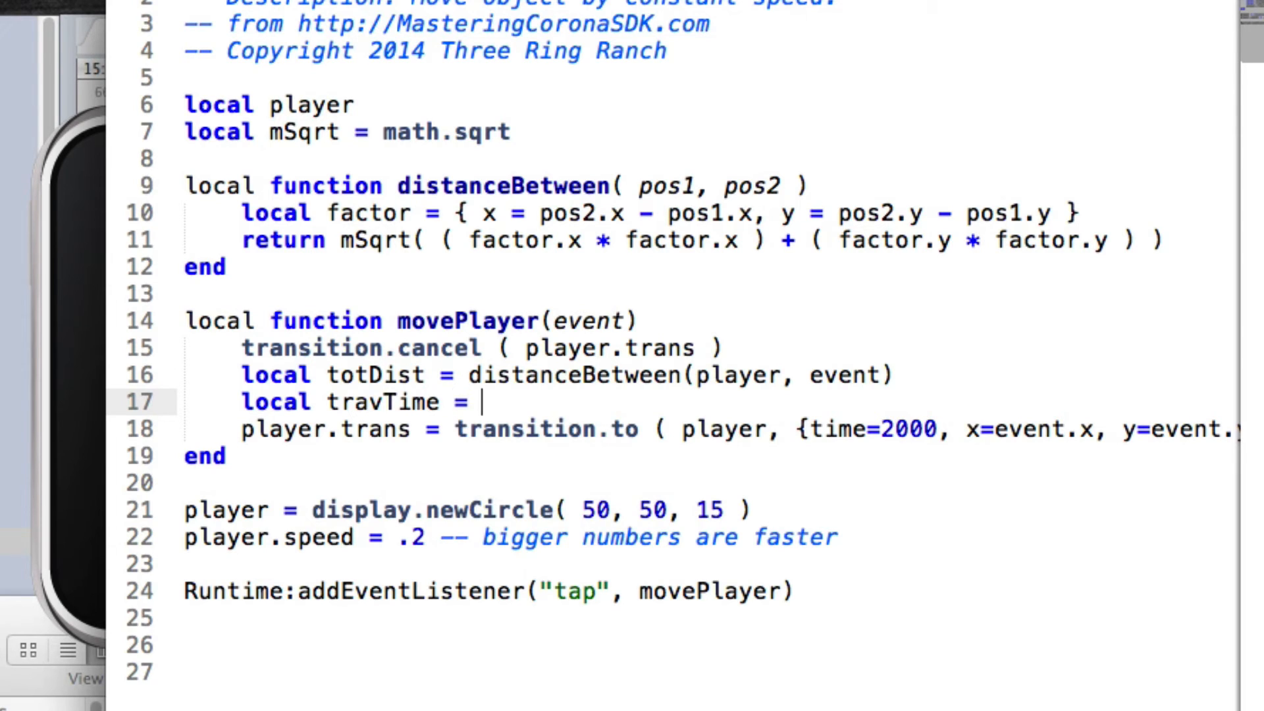
type("totDist")
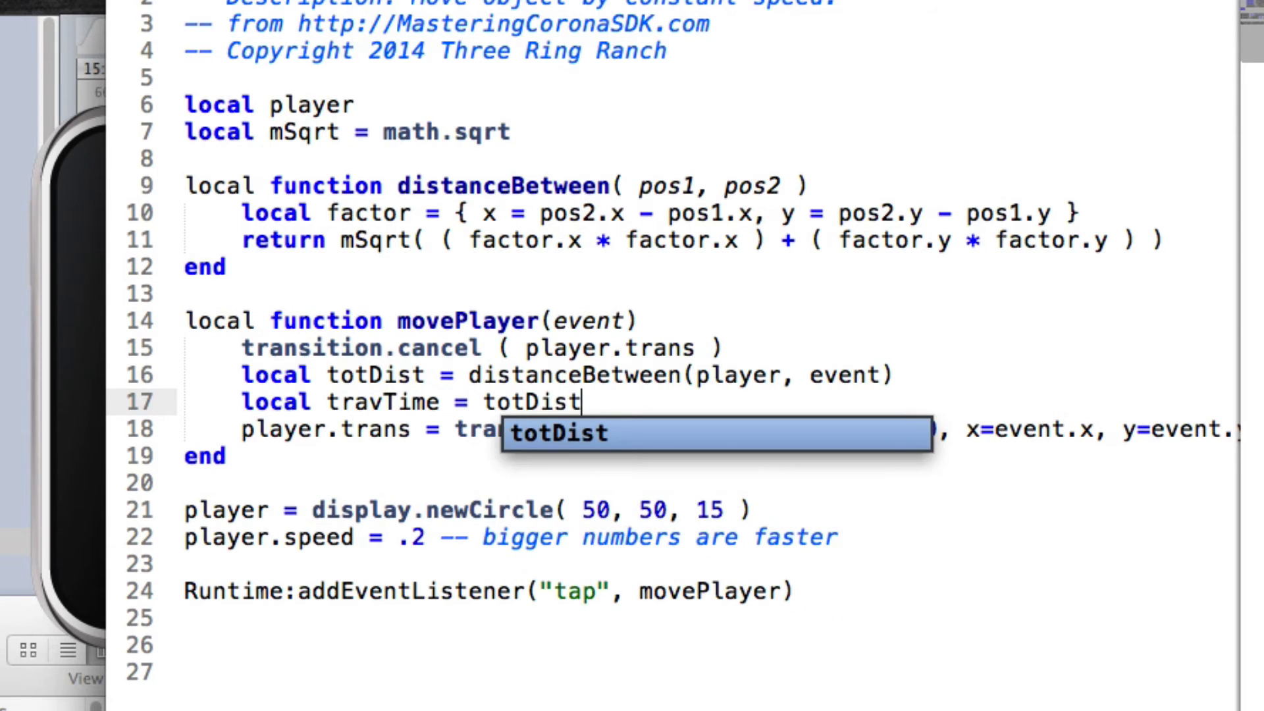
type("/ player.")
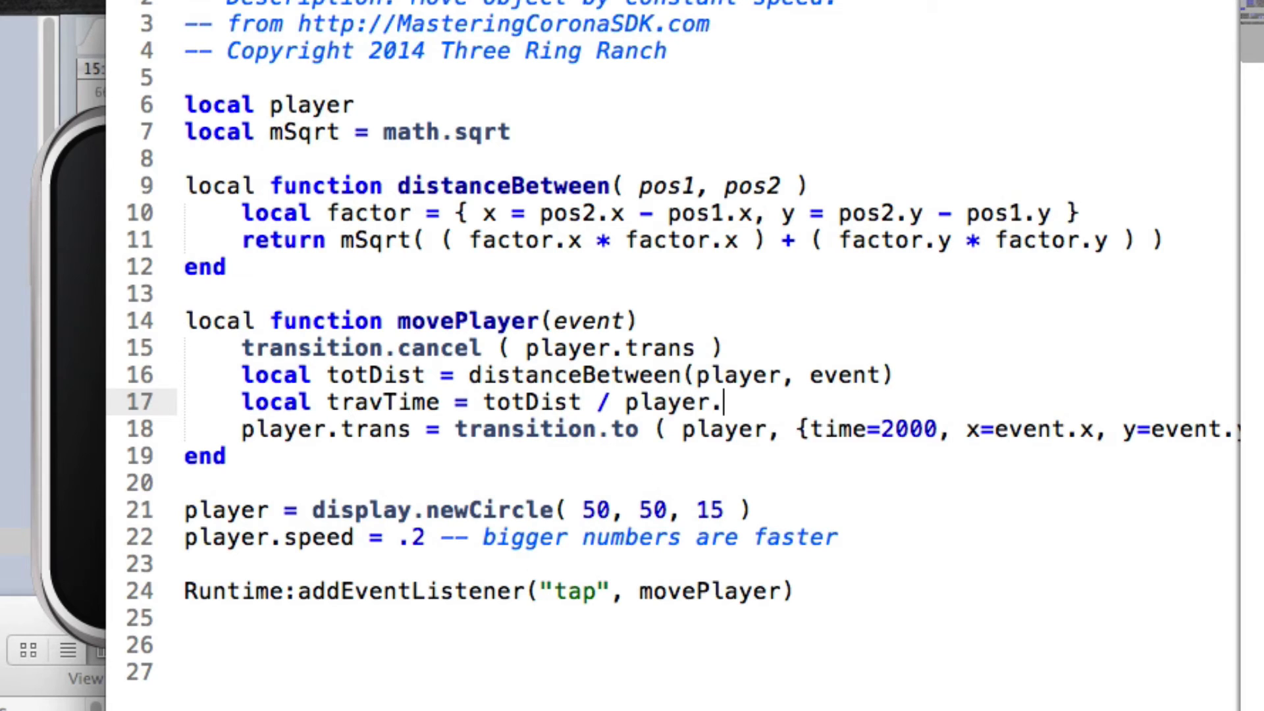
type("speed")
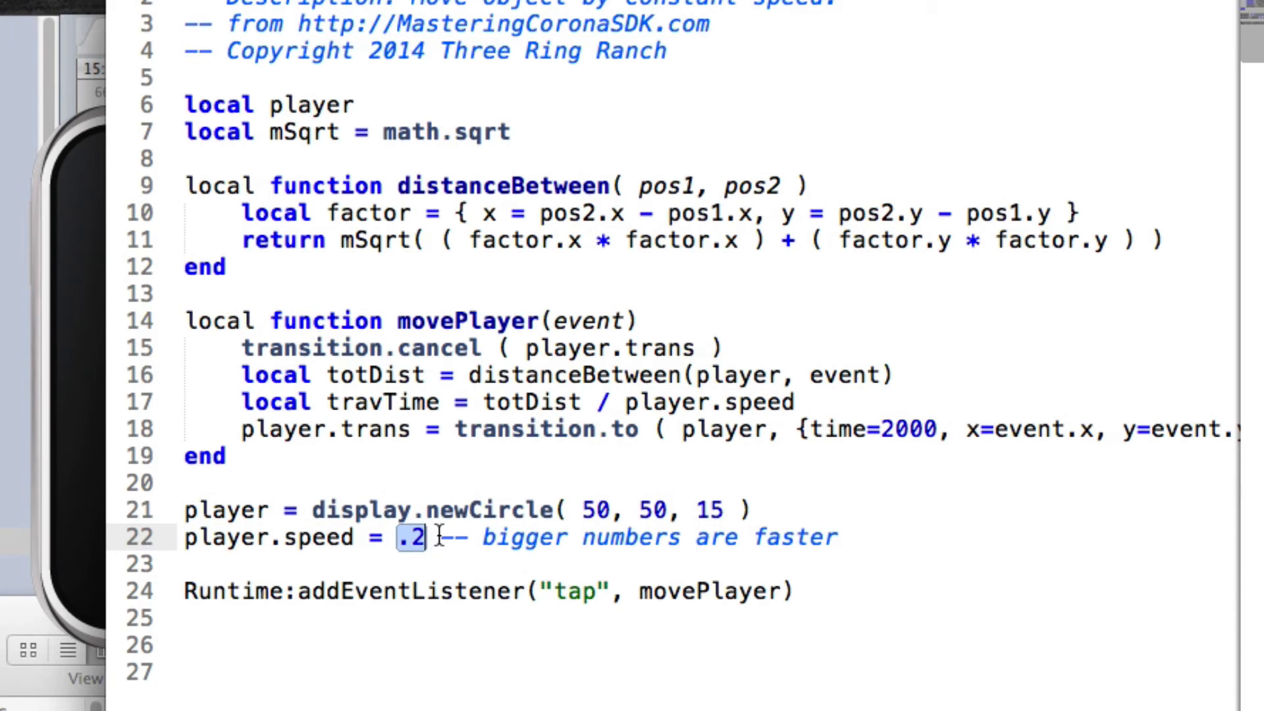
left_click(497, 537)
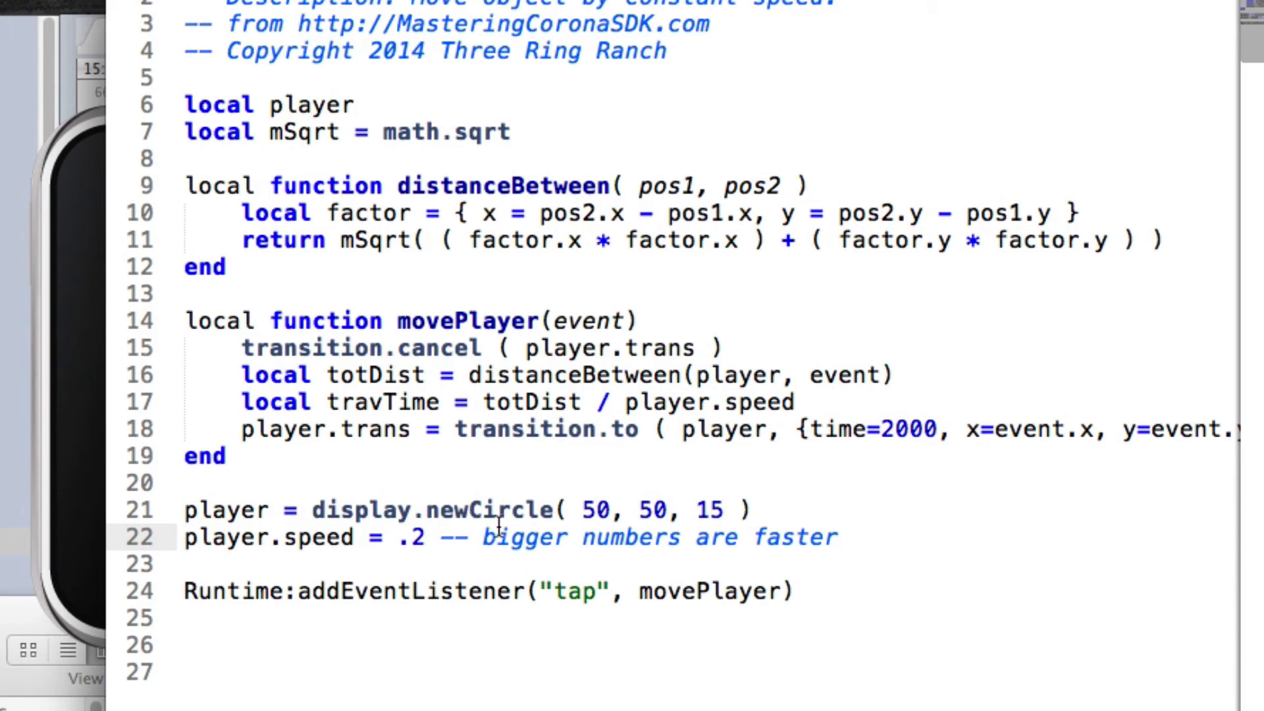
mouse_move(376, 432)
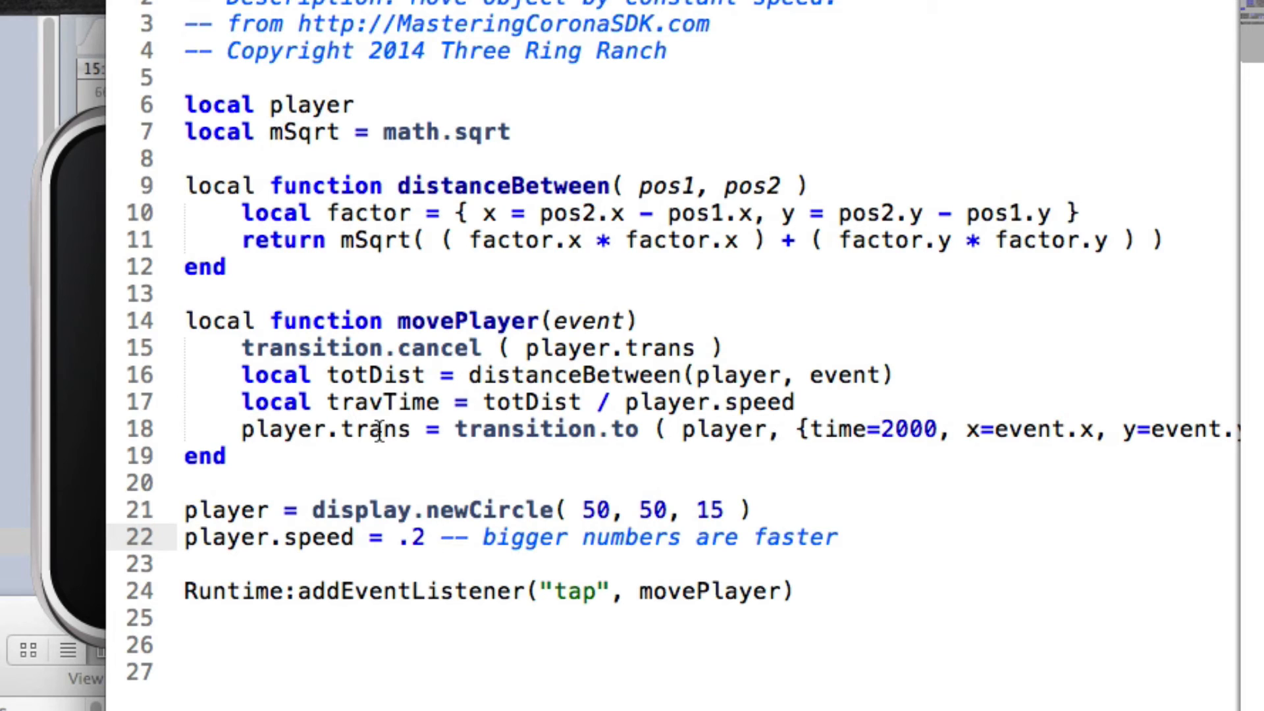
Replace the fixed 2000 duration in transition.to with travTime.
double_click(910, 428)
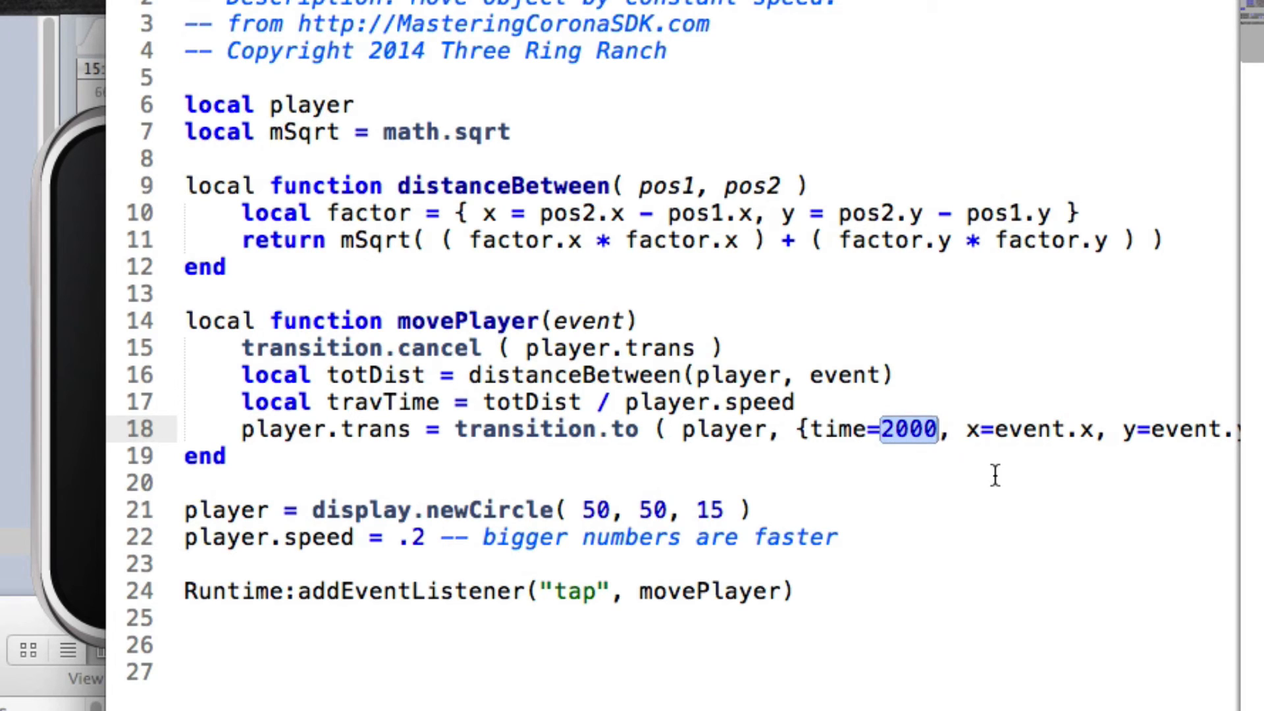
type("travTime")
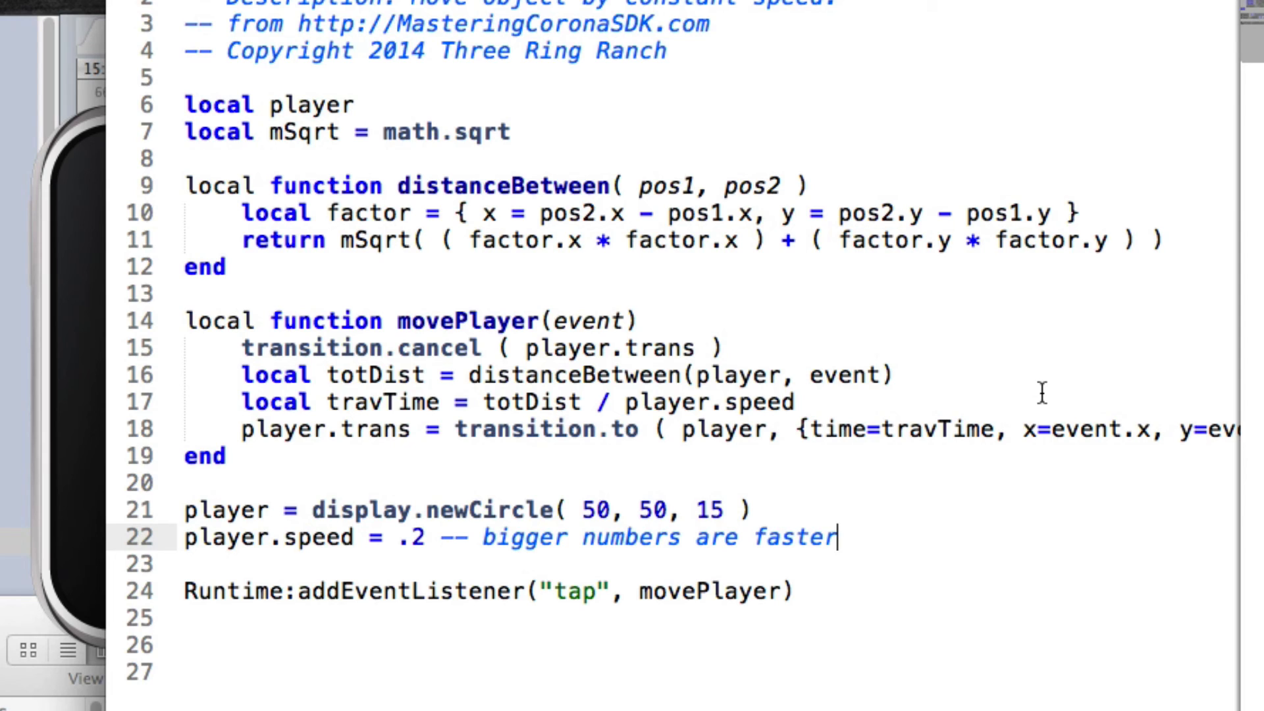
mouse_move(1020, 397)
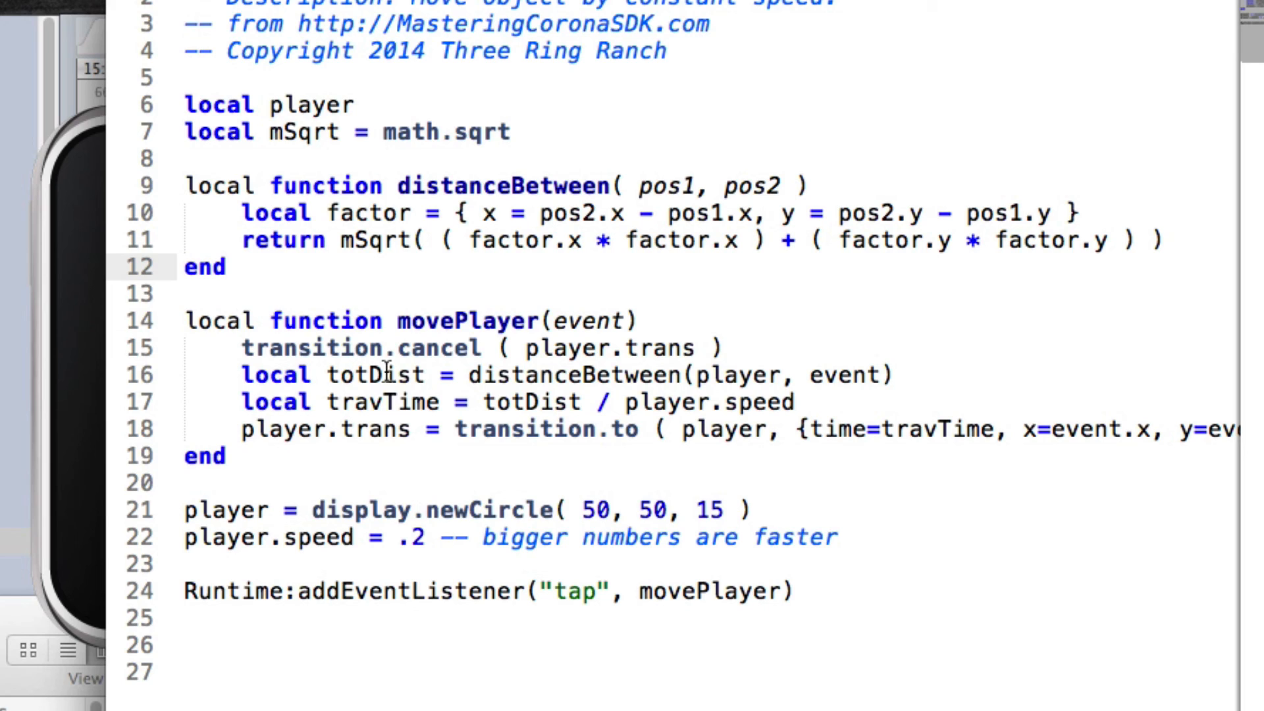
mouse_move(629, 411)
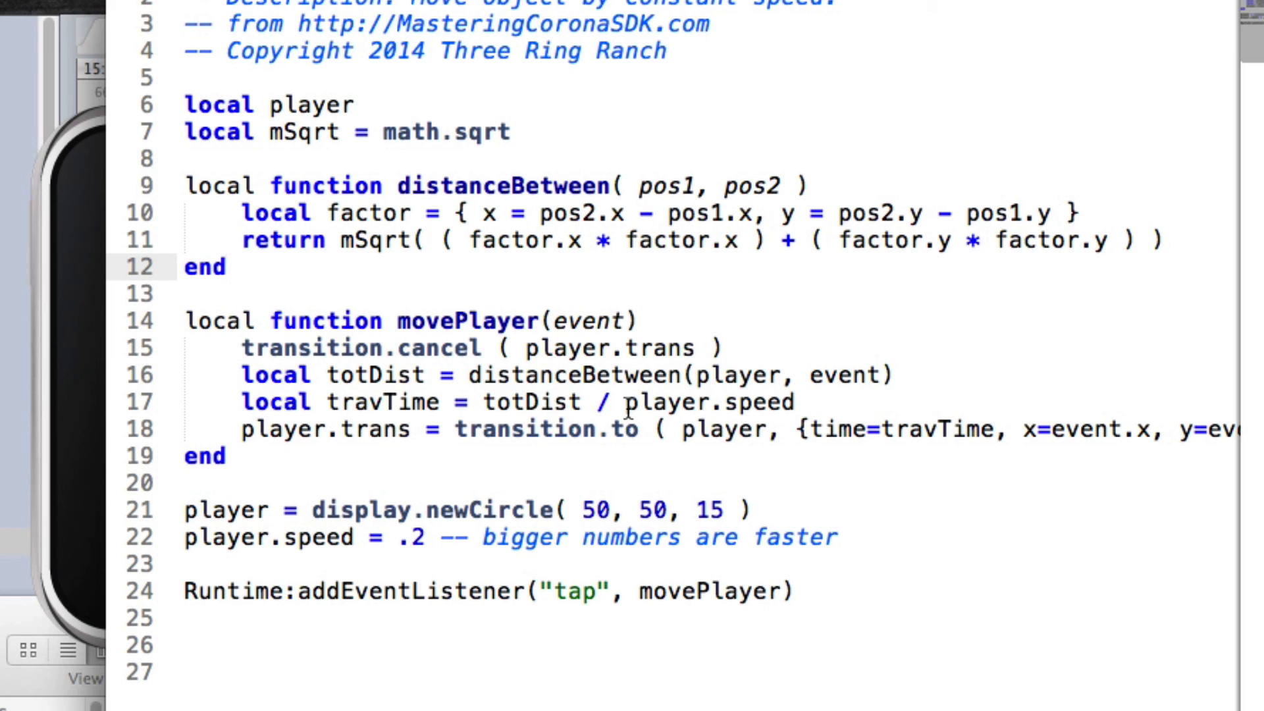
mouse_move(631, 406)
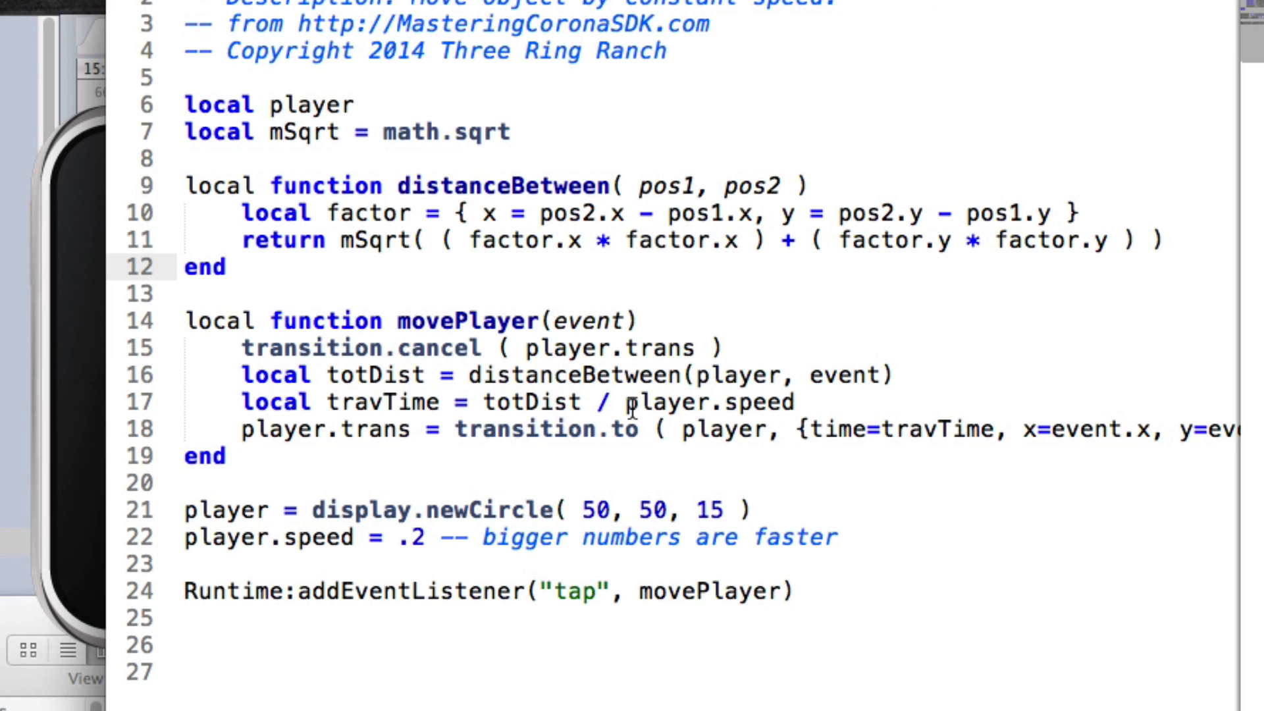
mouse_move(698, 415)
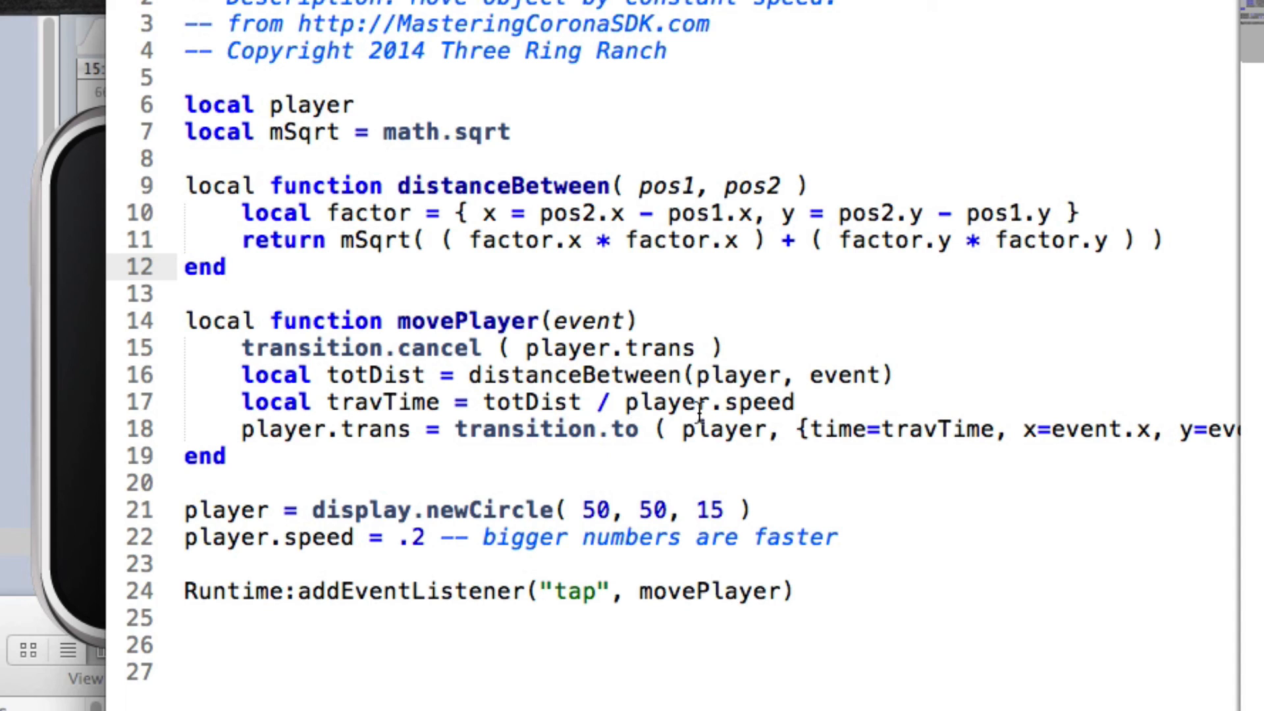